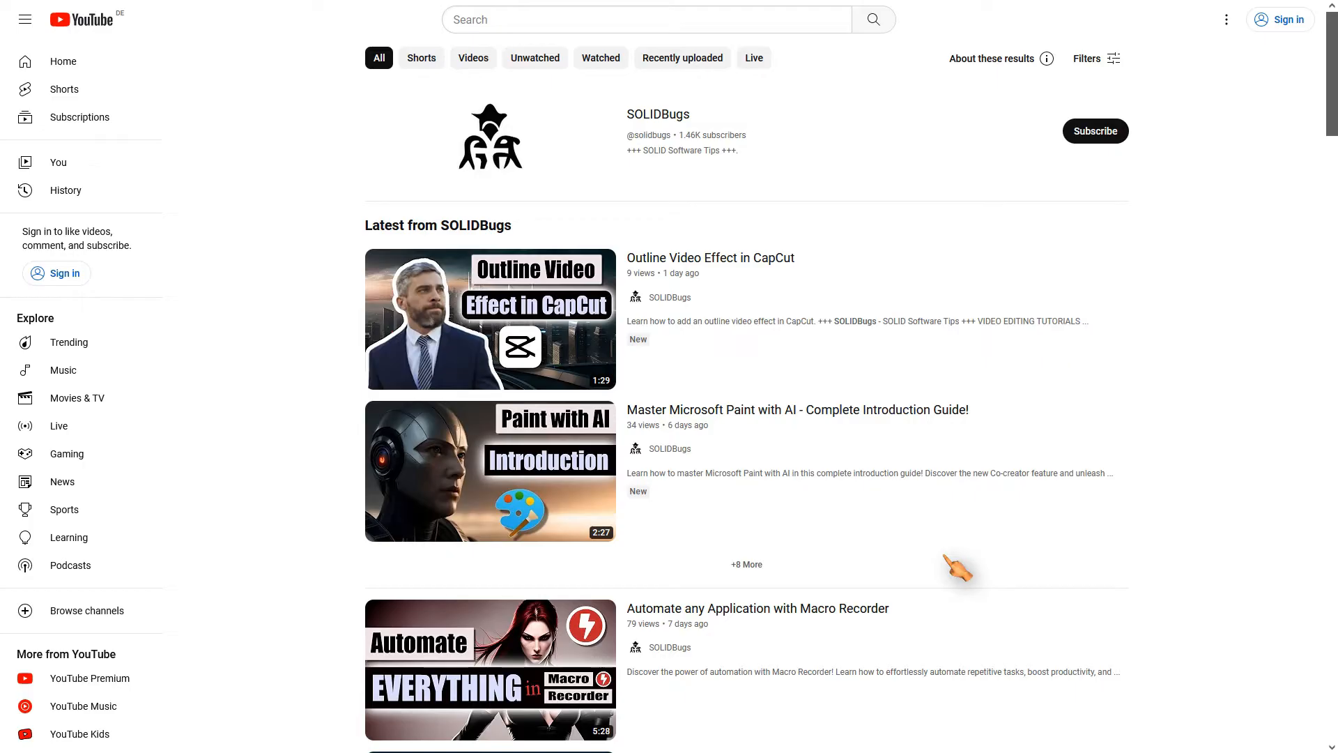
mouse_move(490, 471)
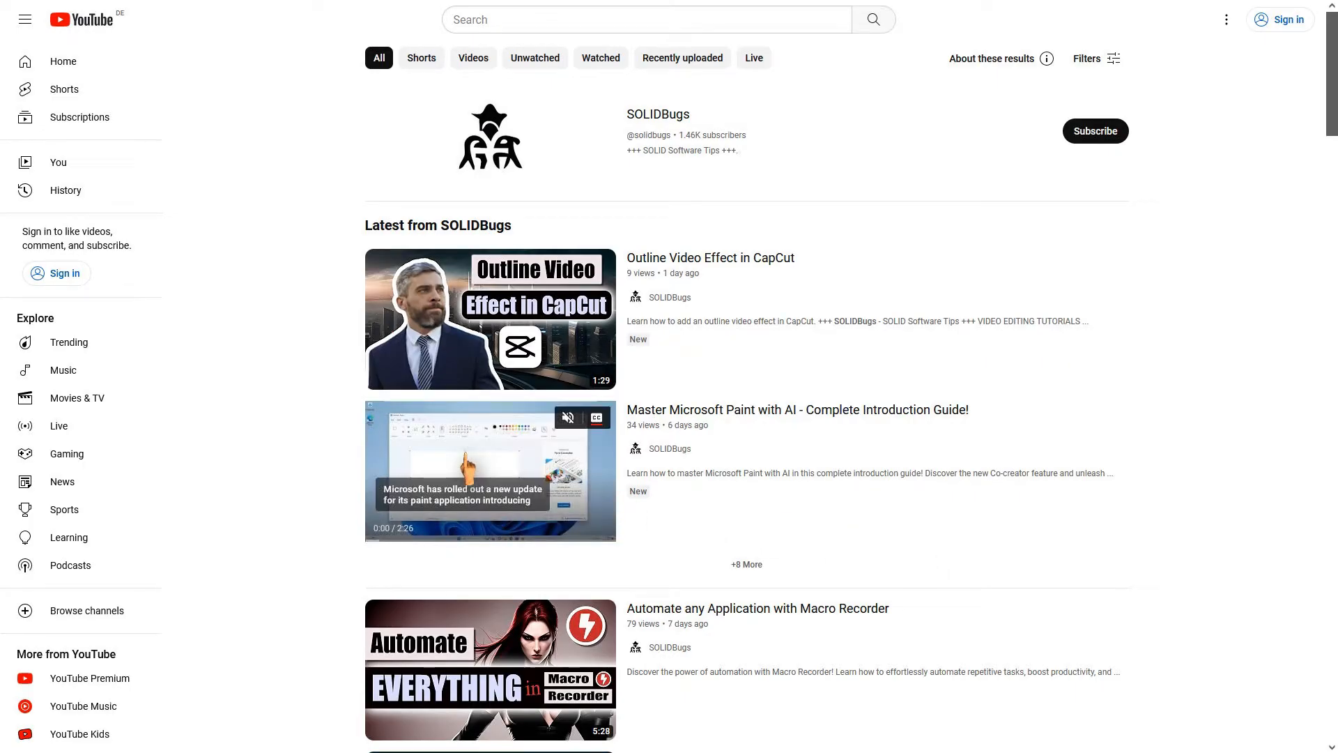
- Open the Microsoft Paint AI introduction video, then return to the channel's latest videos
click(489, 471)
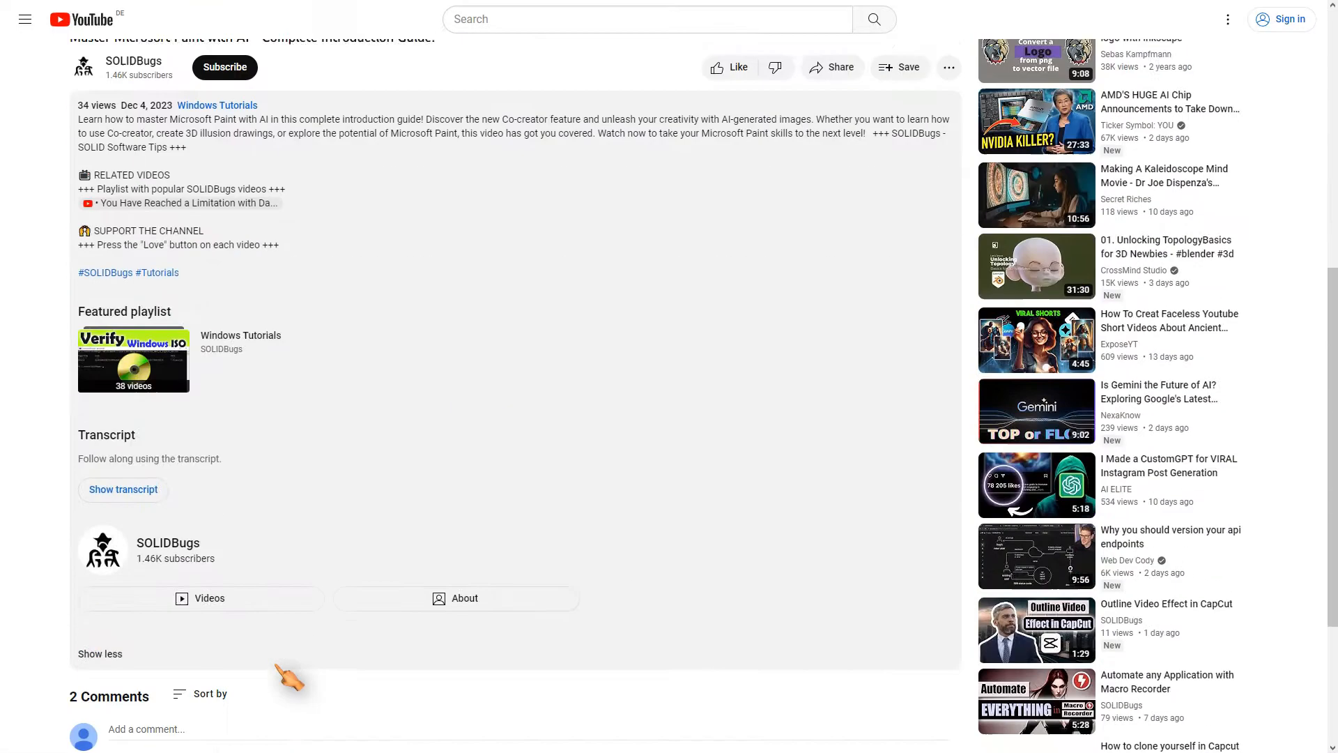
click(122, 489)
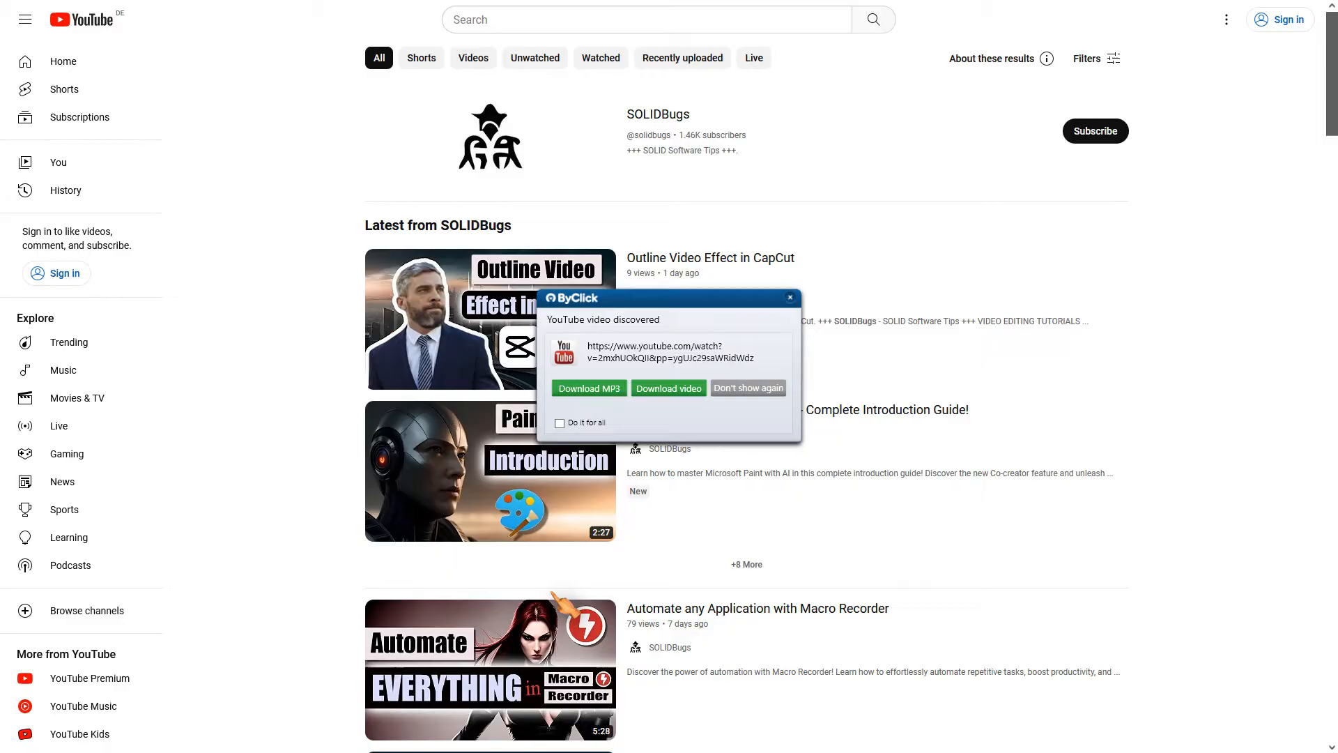
click(668, 388)
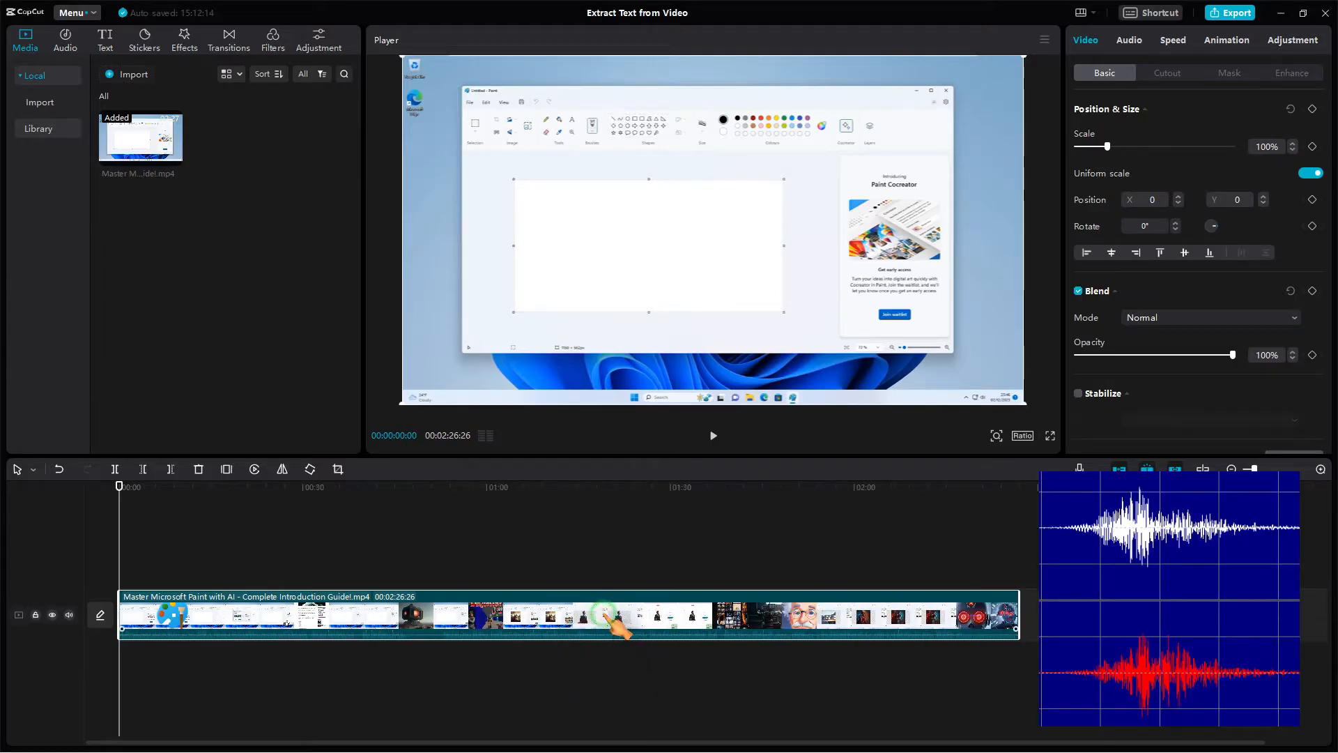
- Set Auto captions to English with Clear current subtitle ticked
click(104, 36)
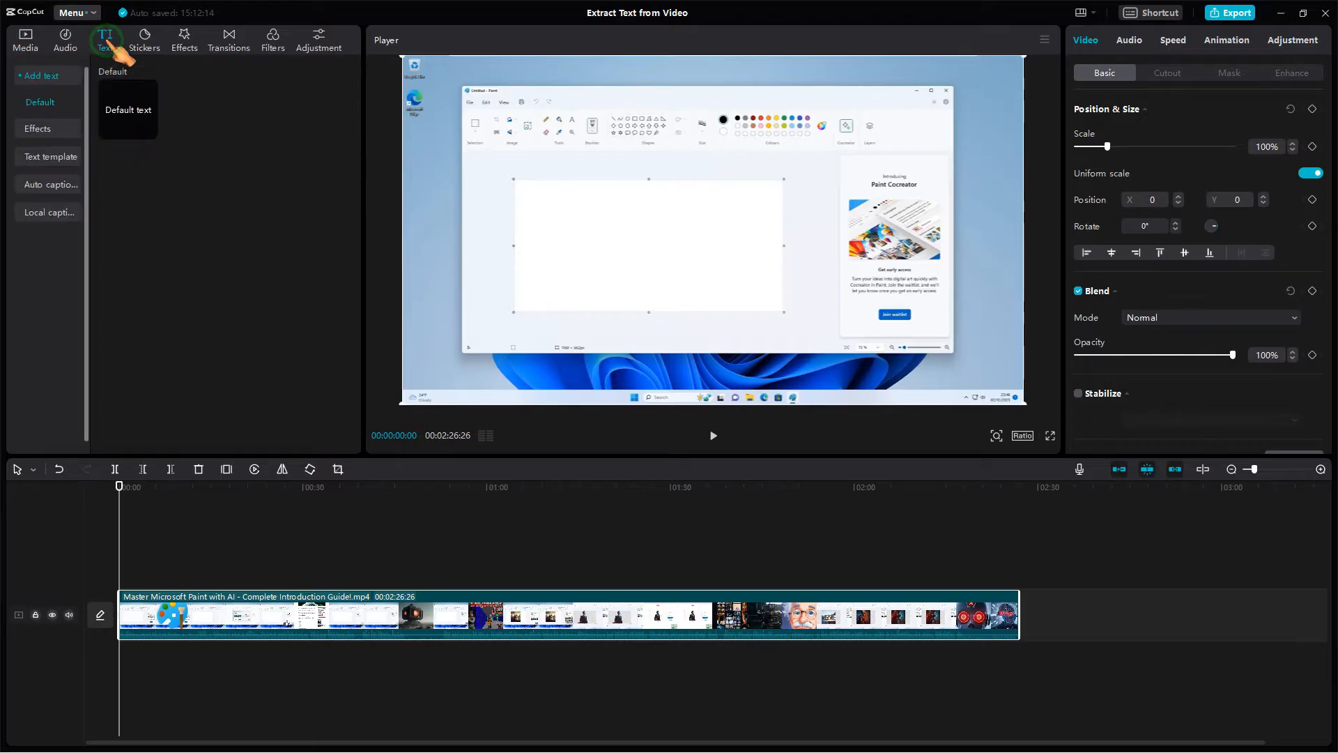
click(50, 159)
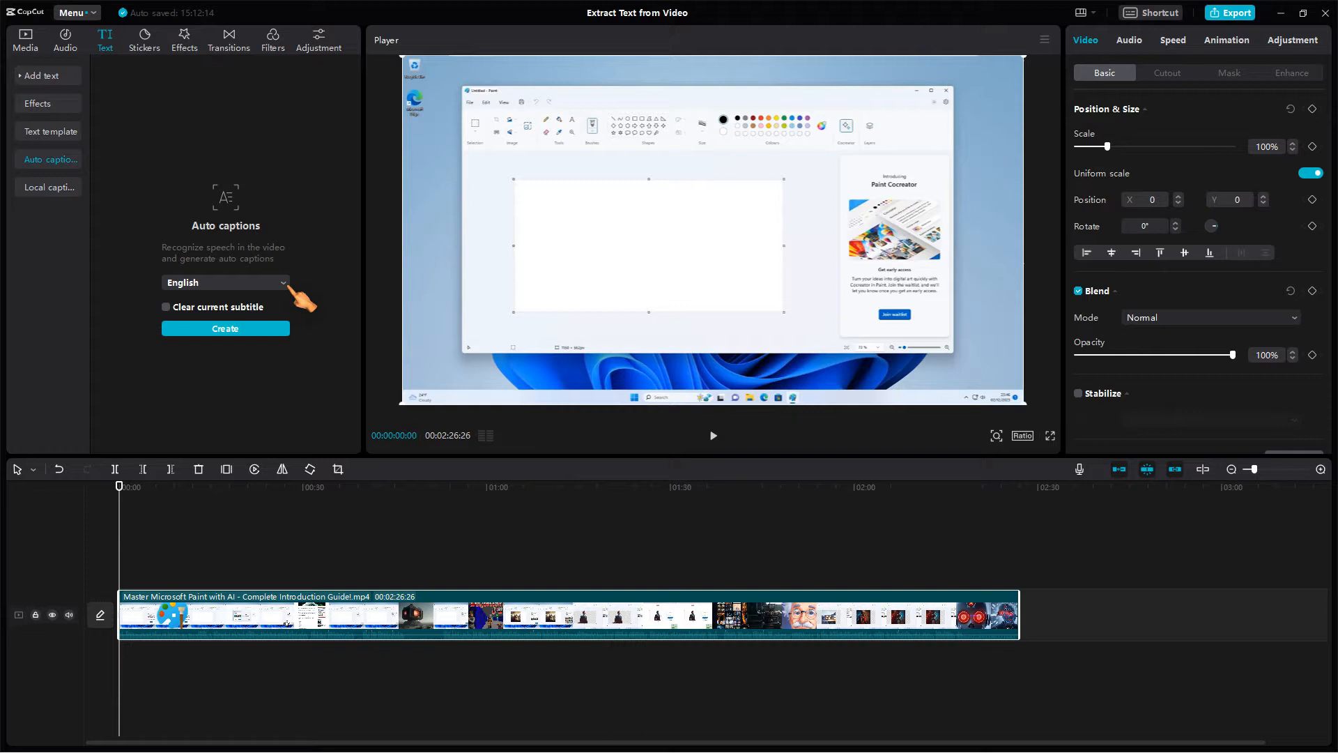
click(224, 282)
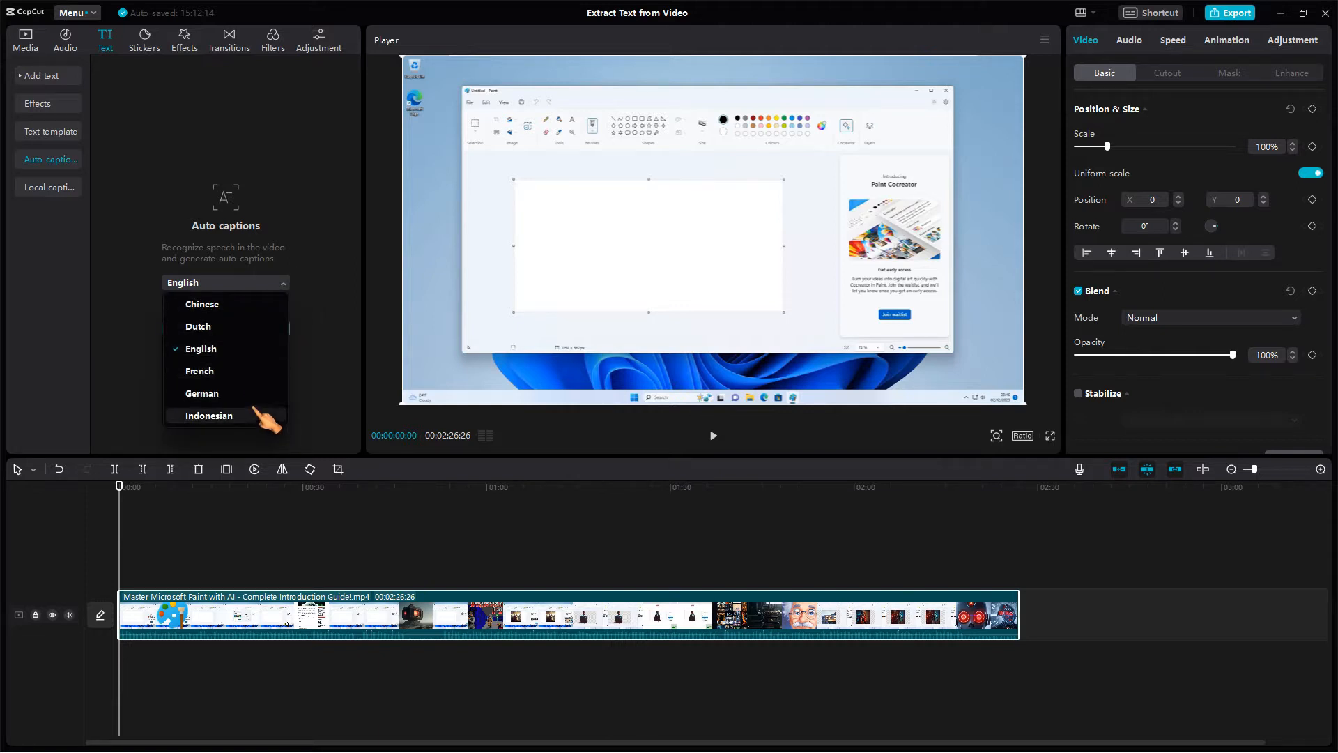
click(200, 348)
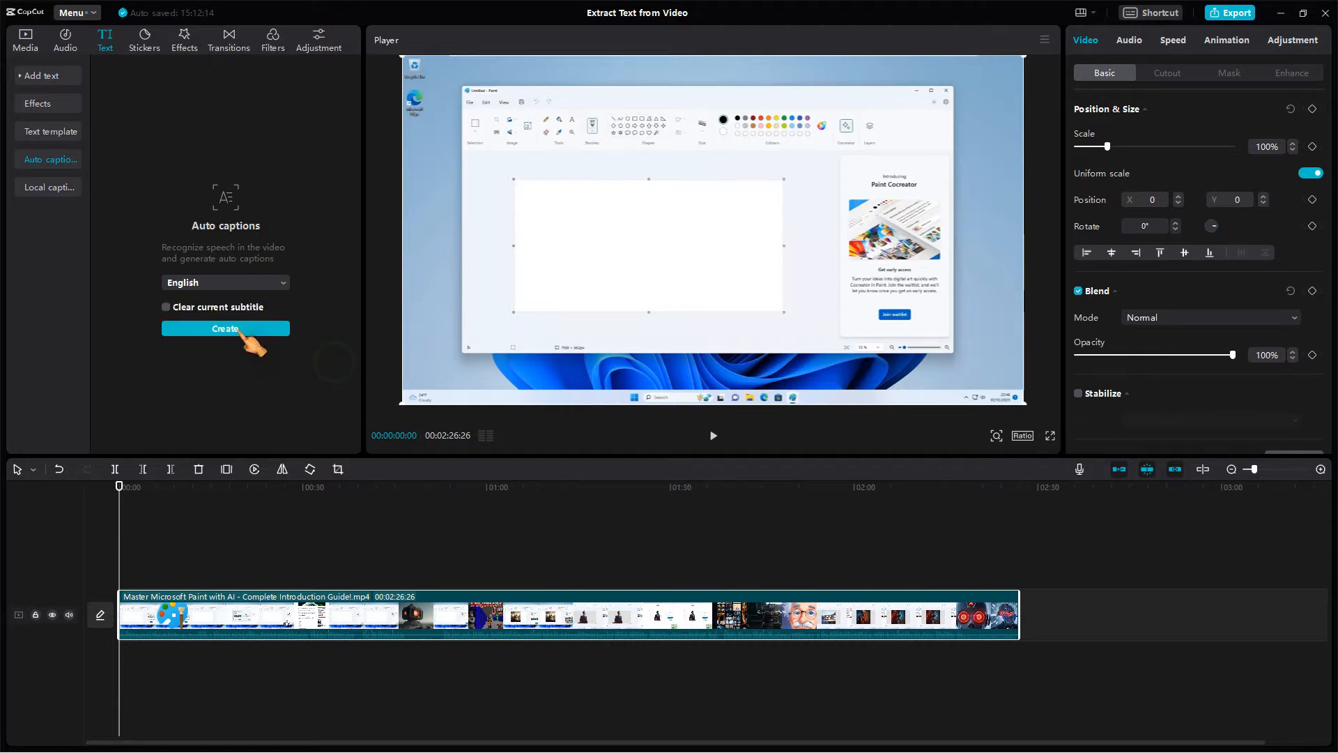
click(166, 307)
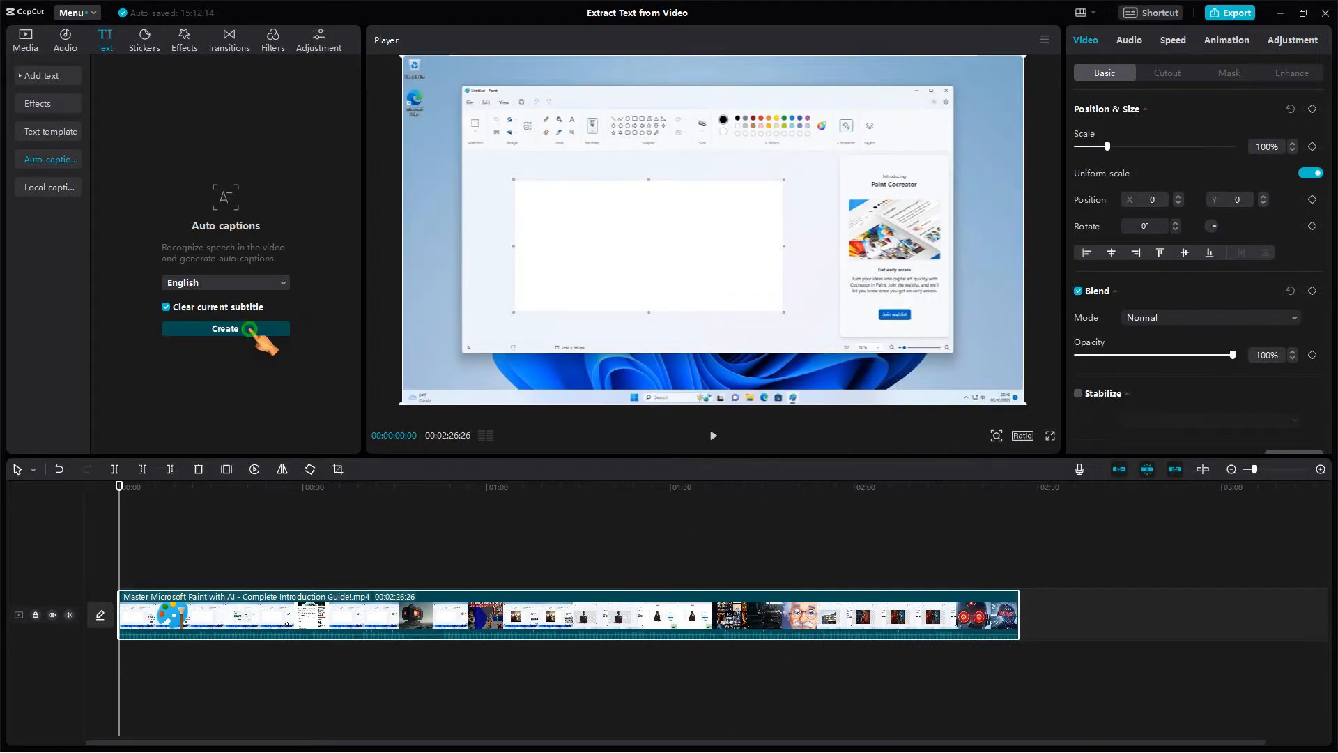
- Generate the captions and apply the black-text-on-yellow preset style
click(225, 328)
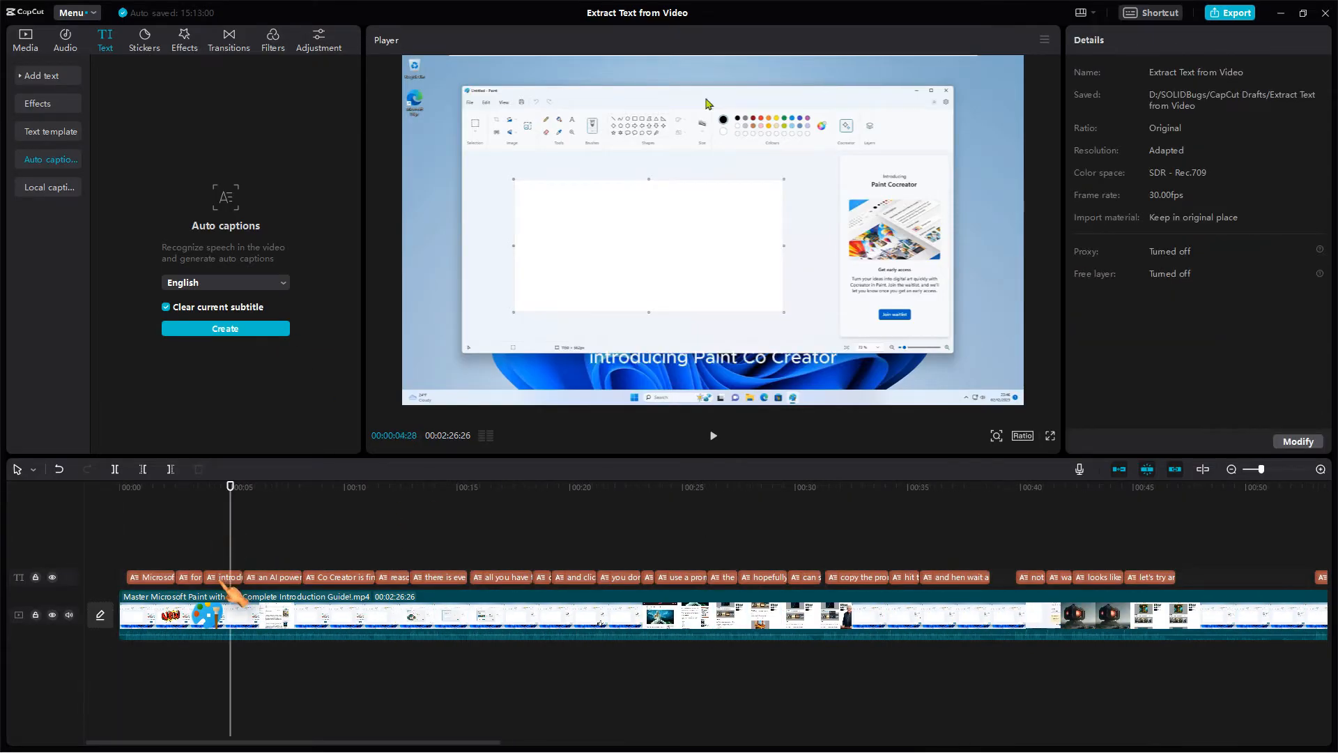
click(224, 577)
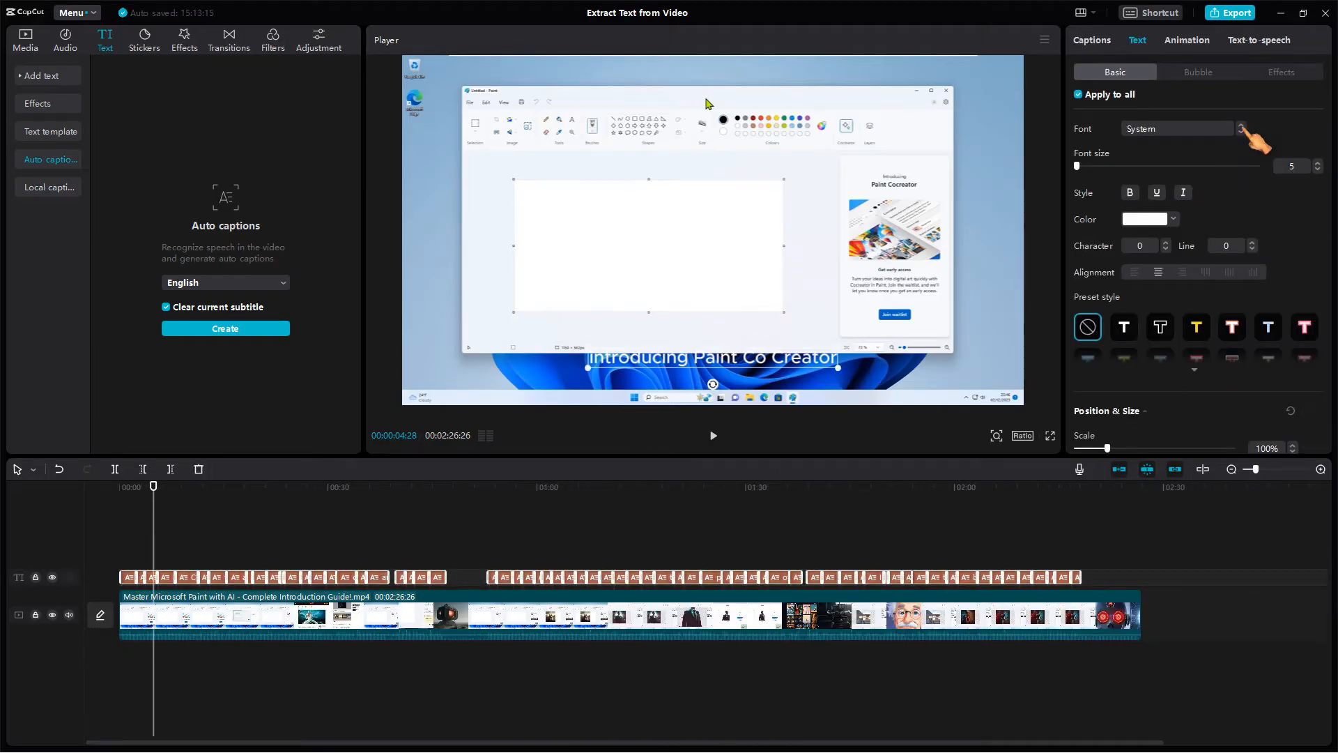
click(1148, 219)
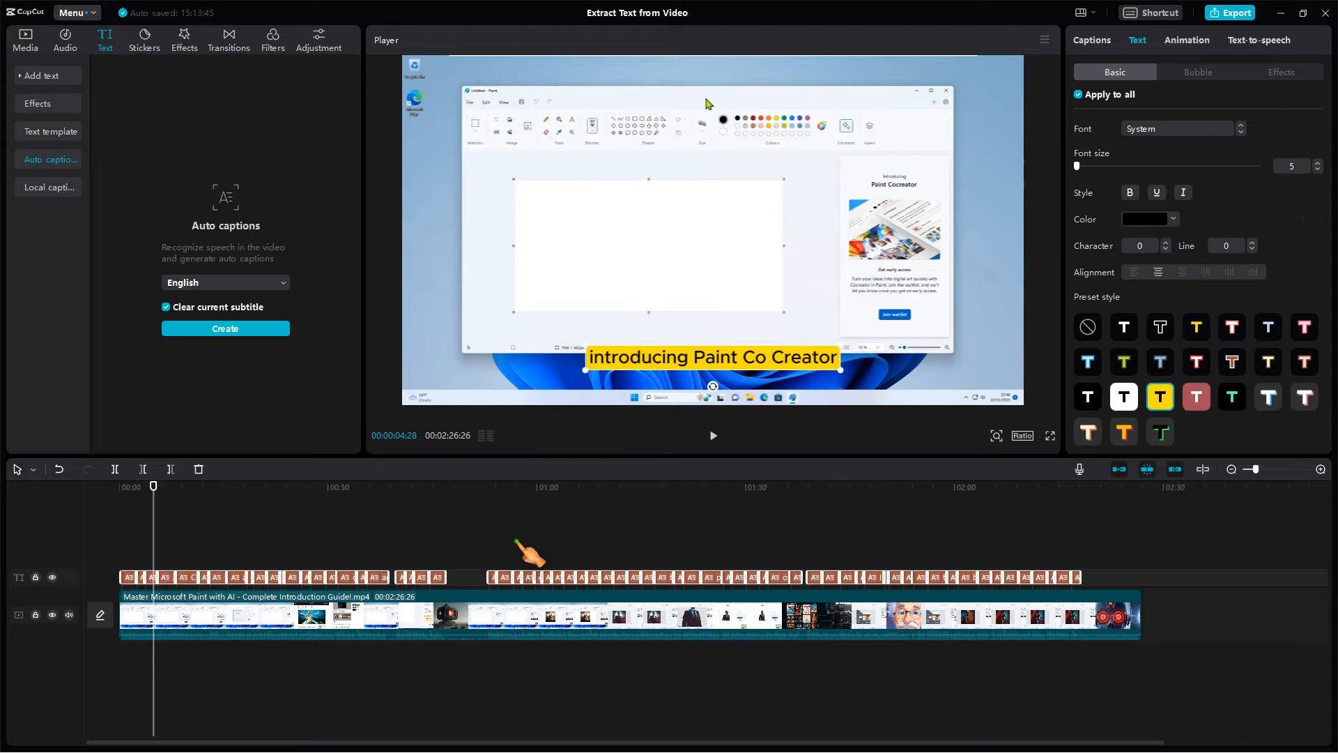
click(513, 486)
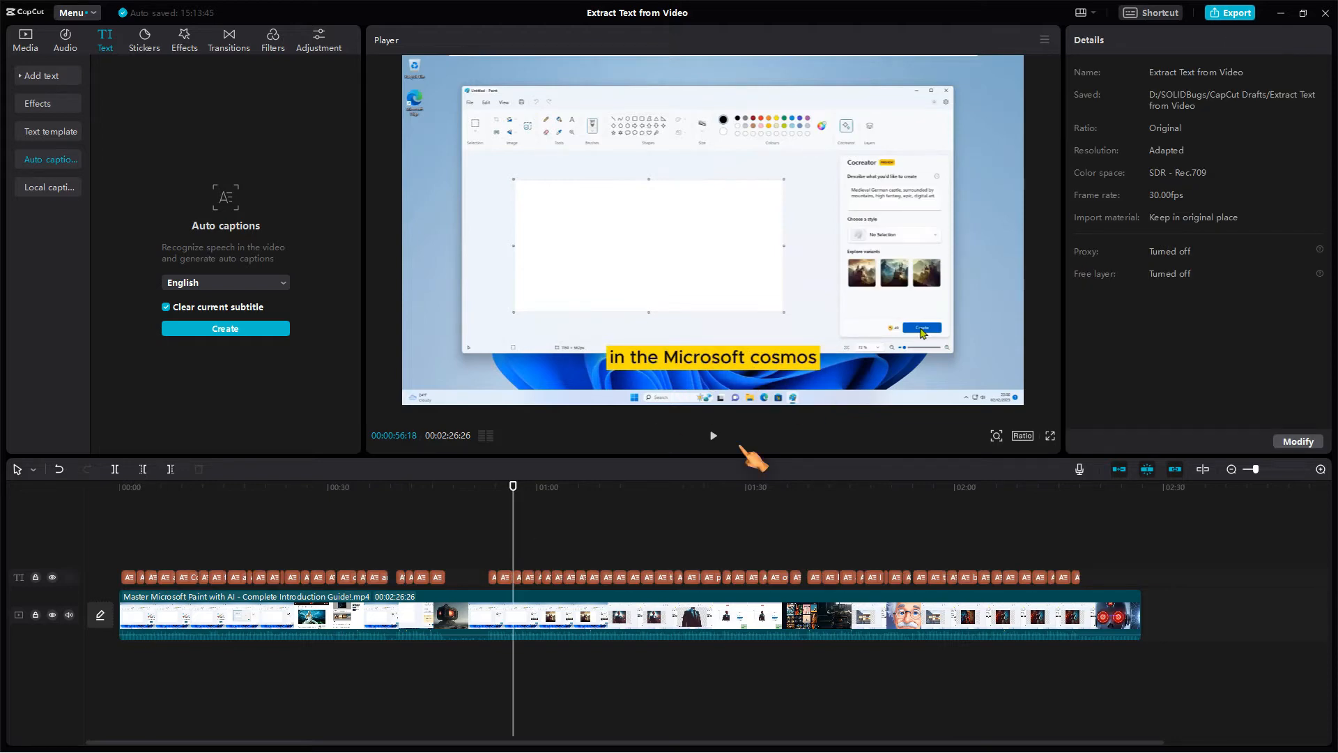
mouse_move(1126, 546)
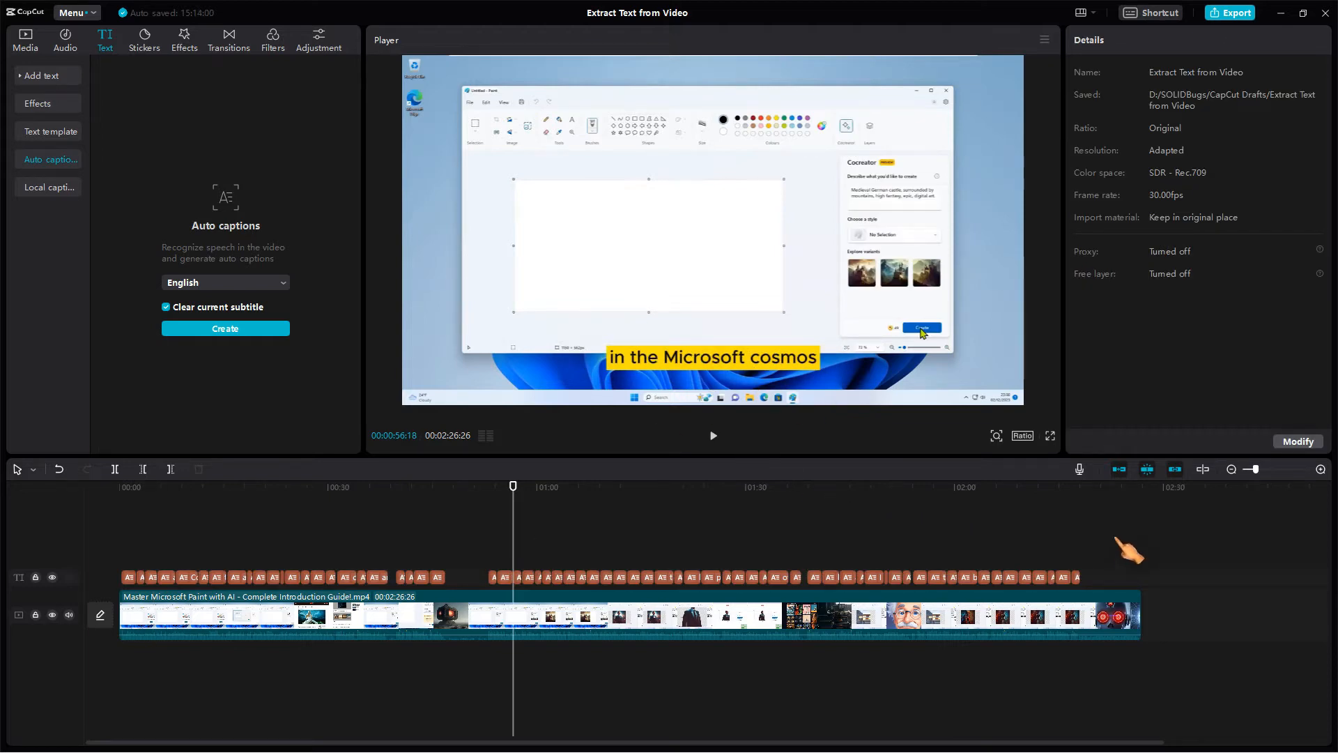
- Export only the SRT subtitle file, with video and audio export unticked
click(1232, 12)
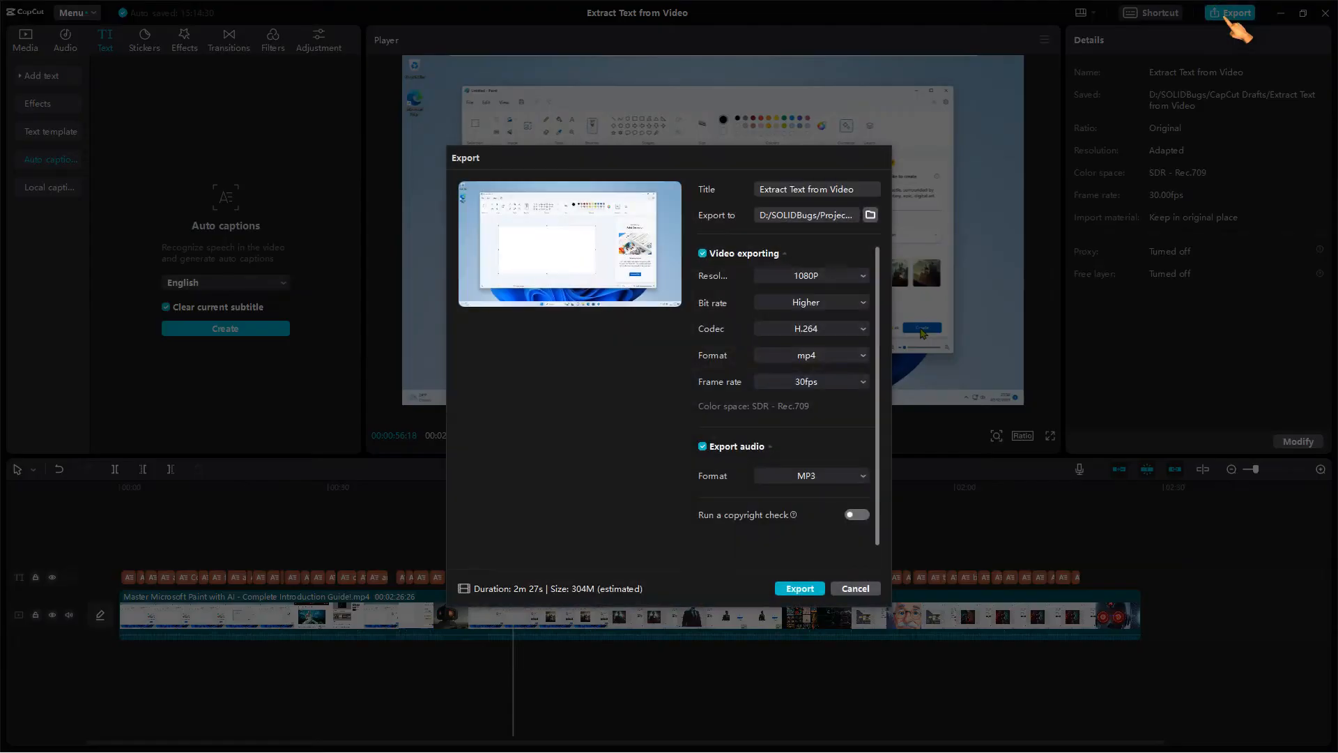
mouse_move(710, 269)
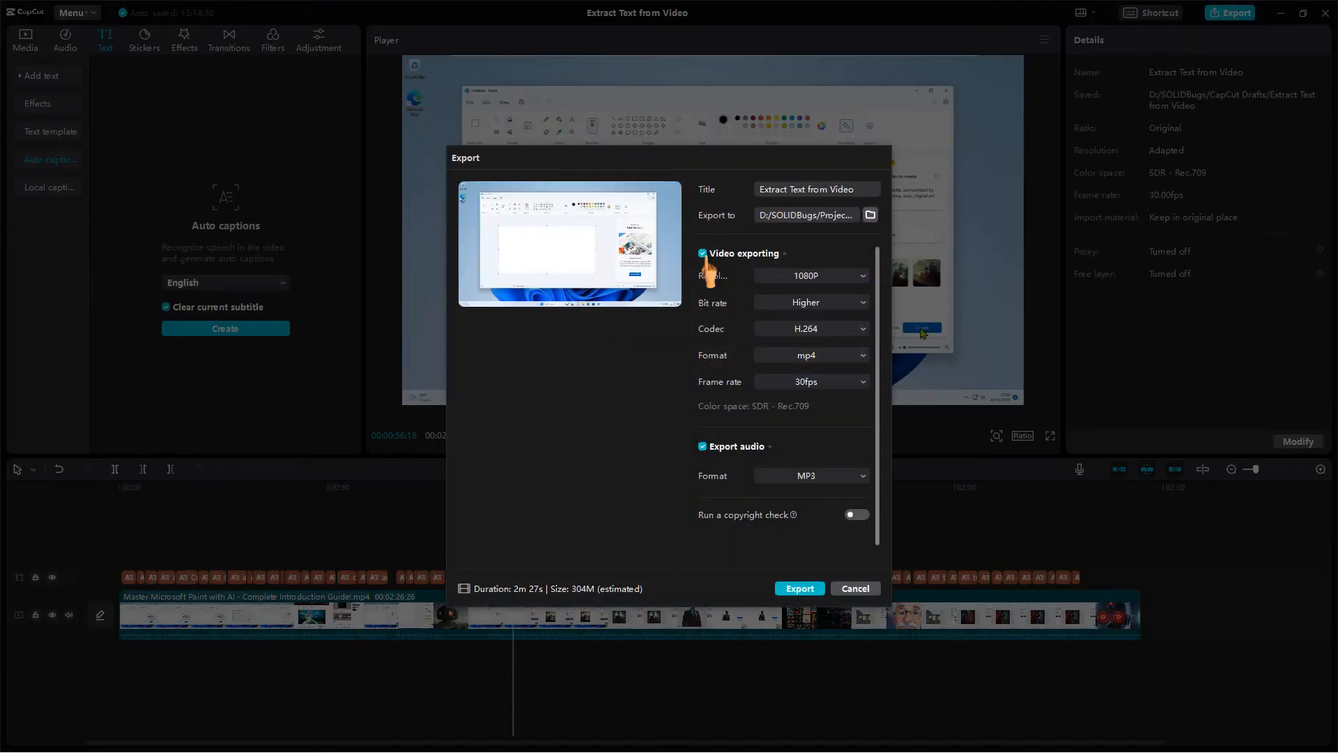
click(703, 254)
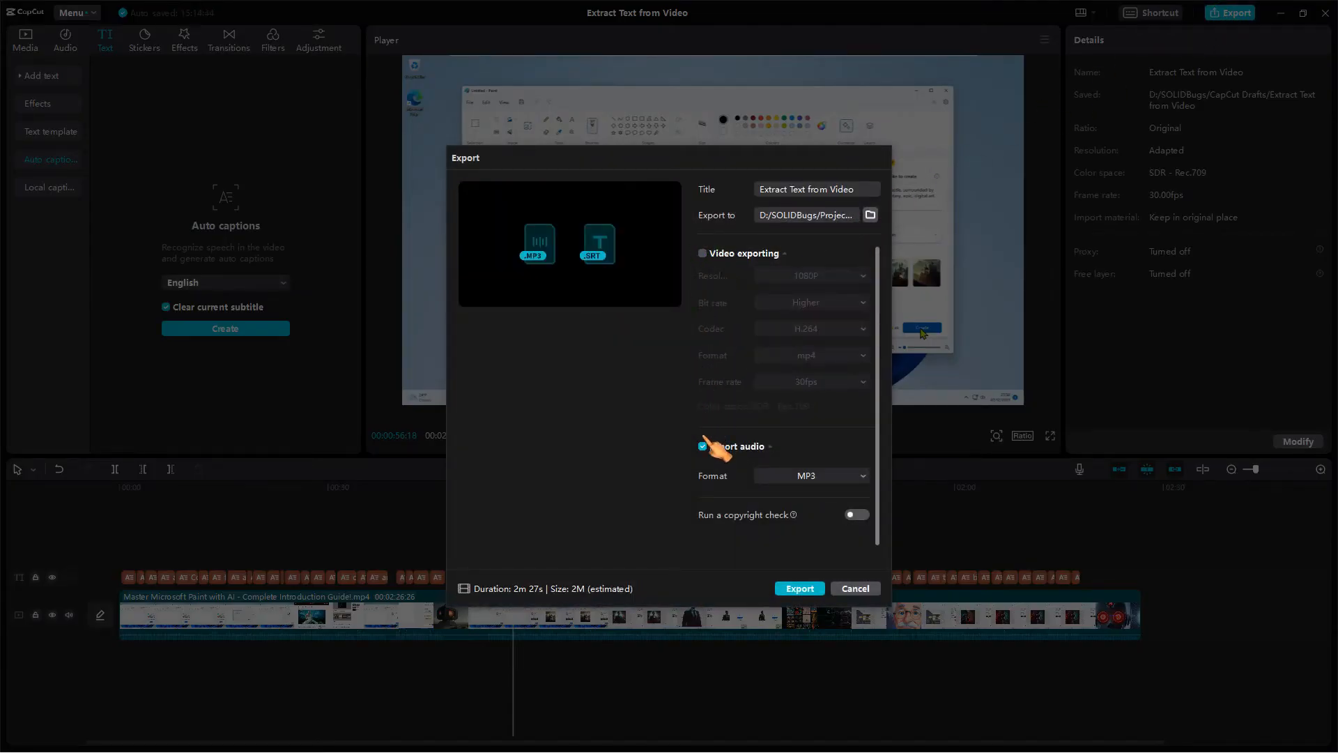
click(703, 445)
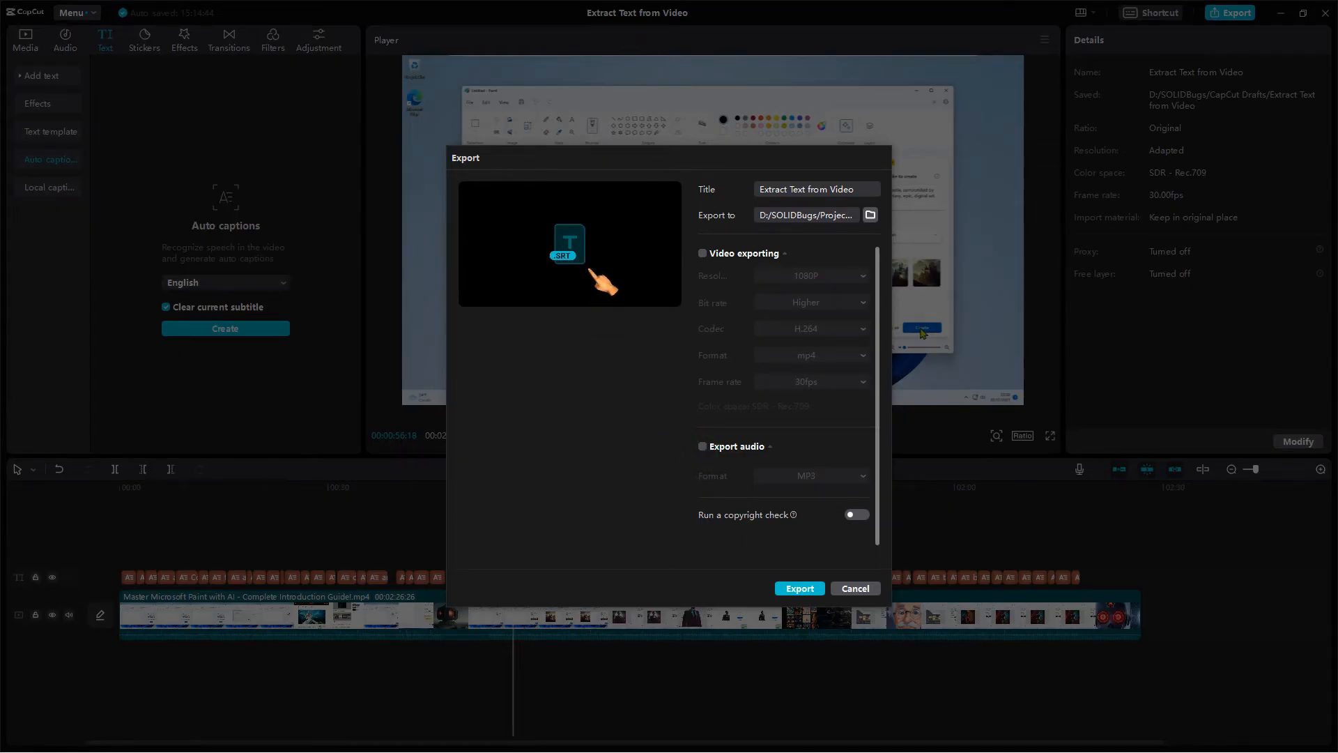
mouse_move(708, 456)
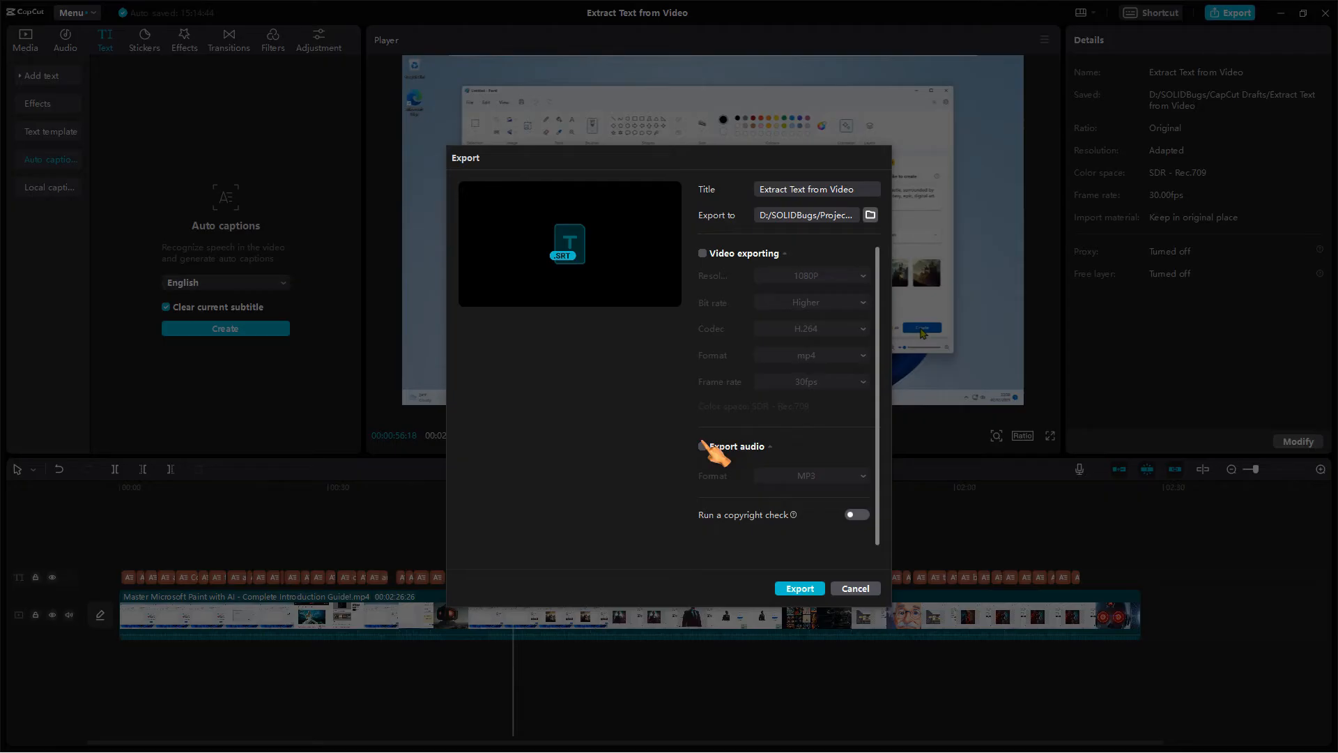
click(798, 588)
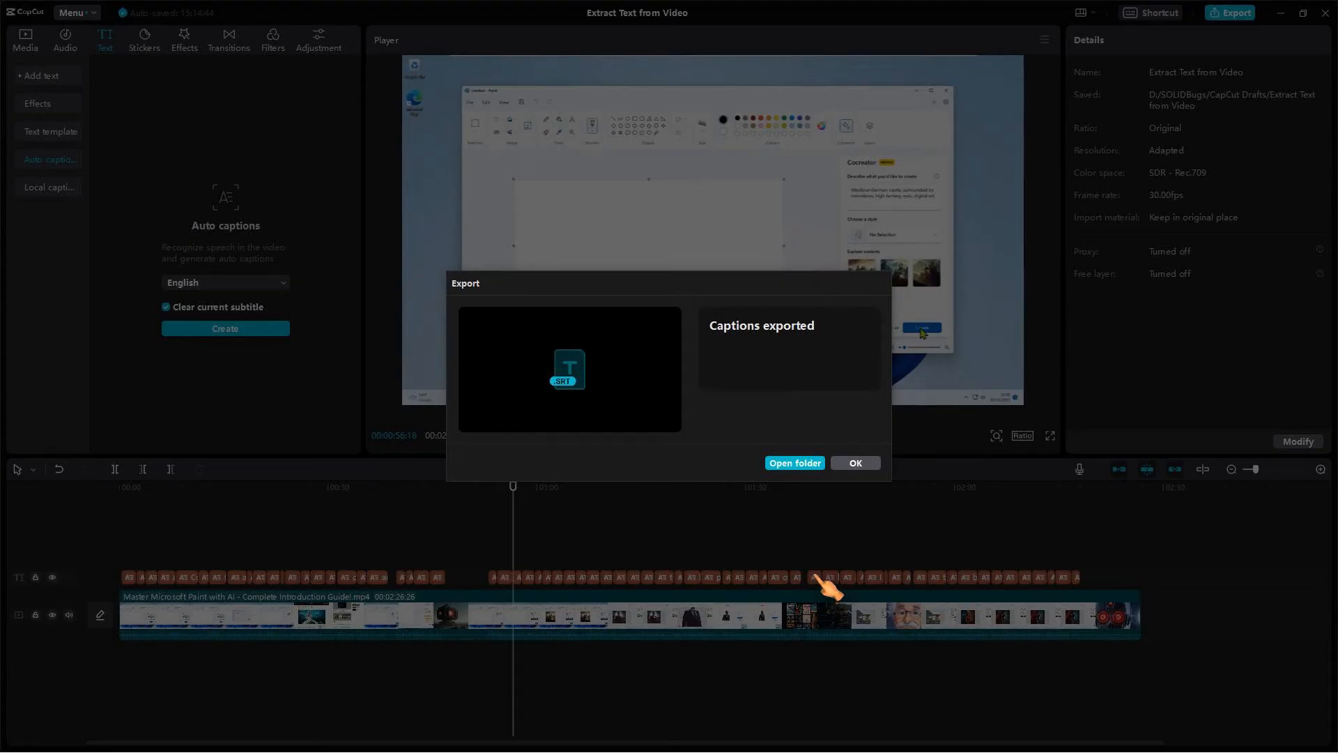
mouse_move(816, 487)
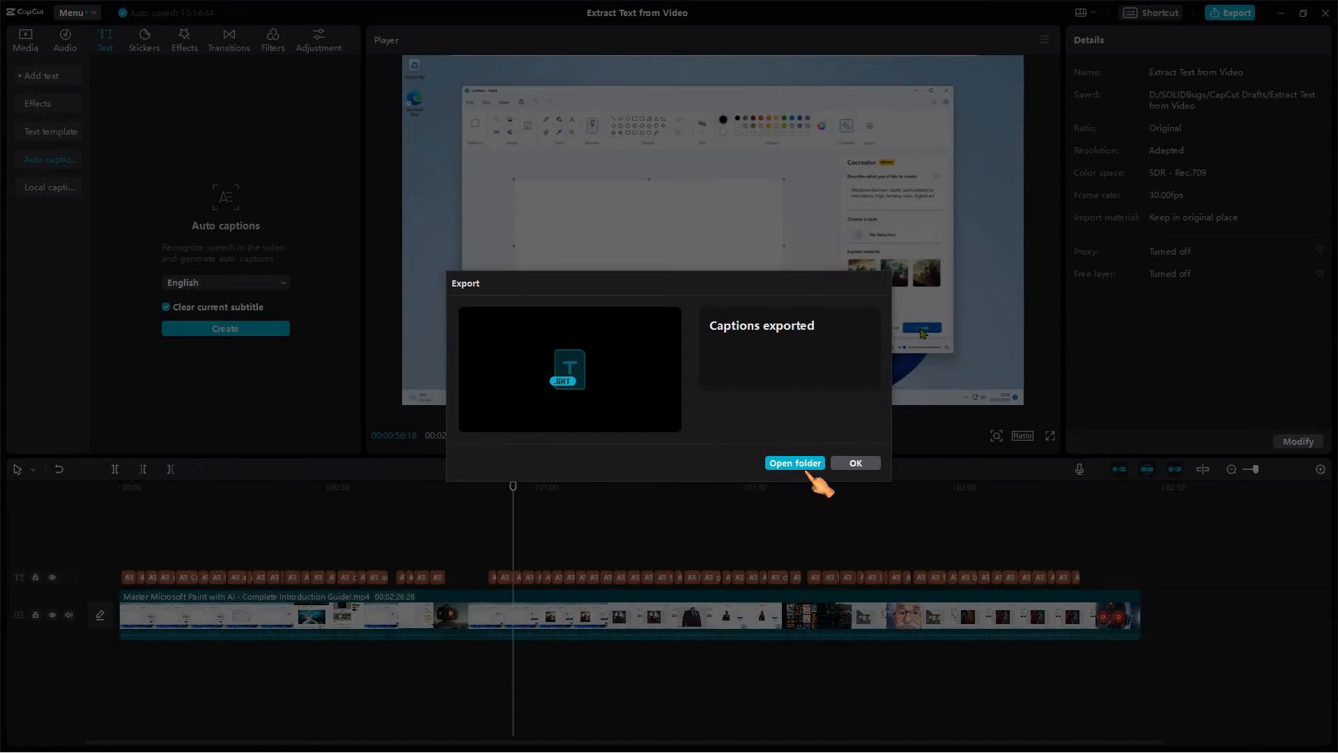
- Show the Tutorial folder holding Extract Text from Video.srt and launch Notepad
click(793, 463)
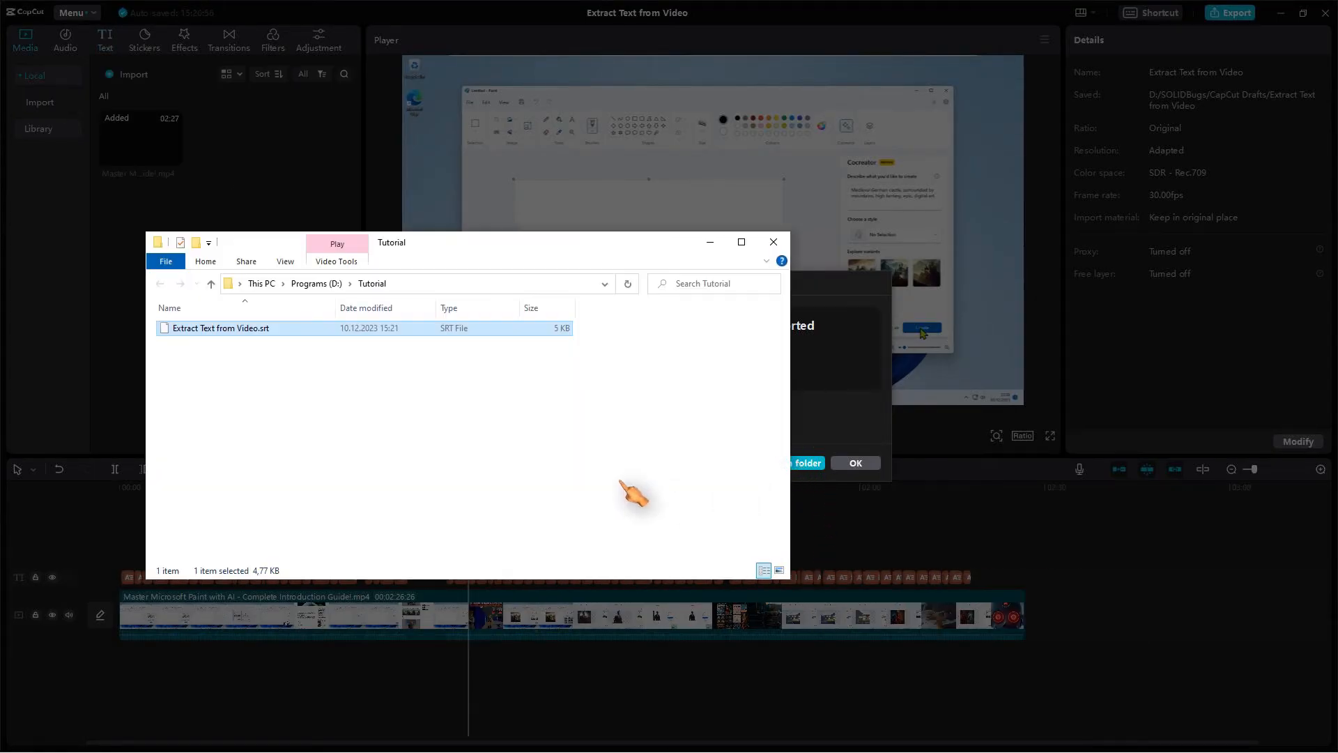
mouse_move(408, 435)
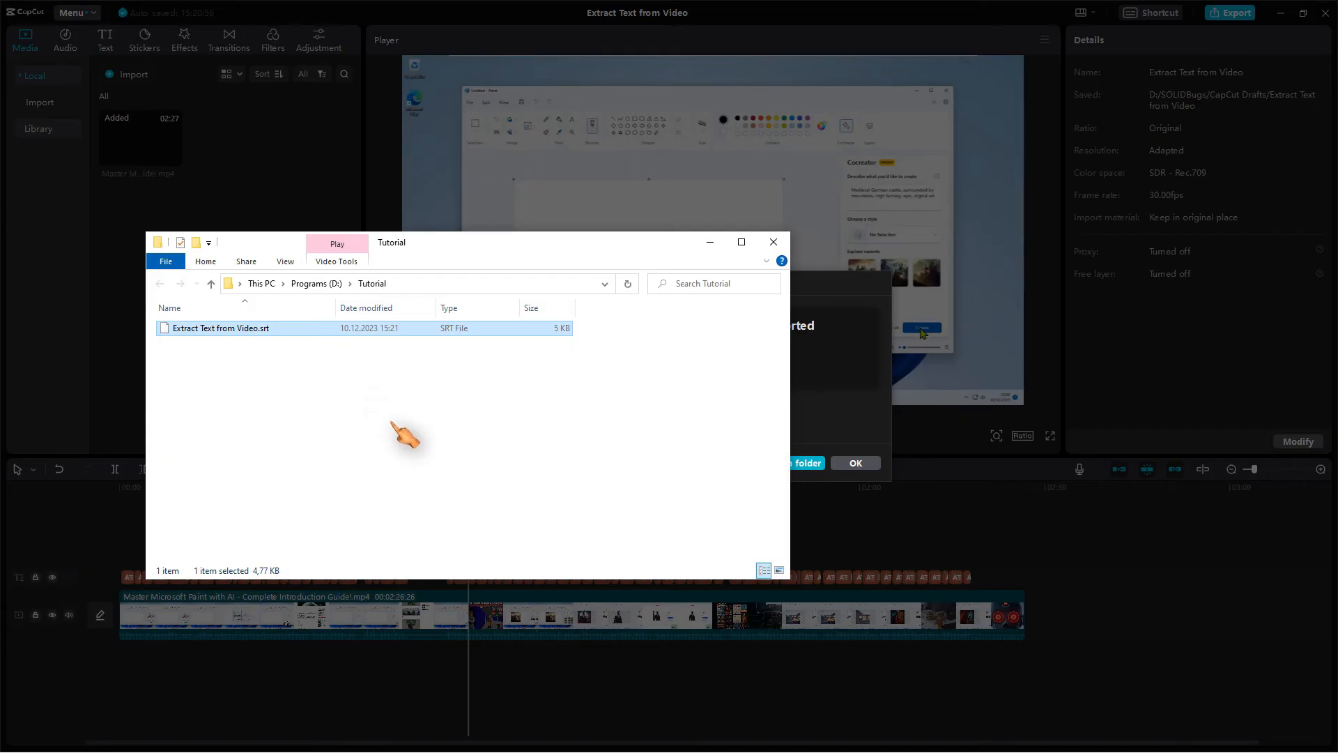
key(win+r)
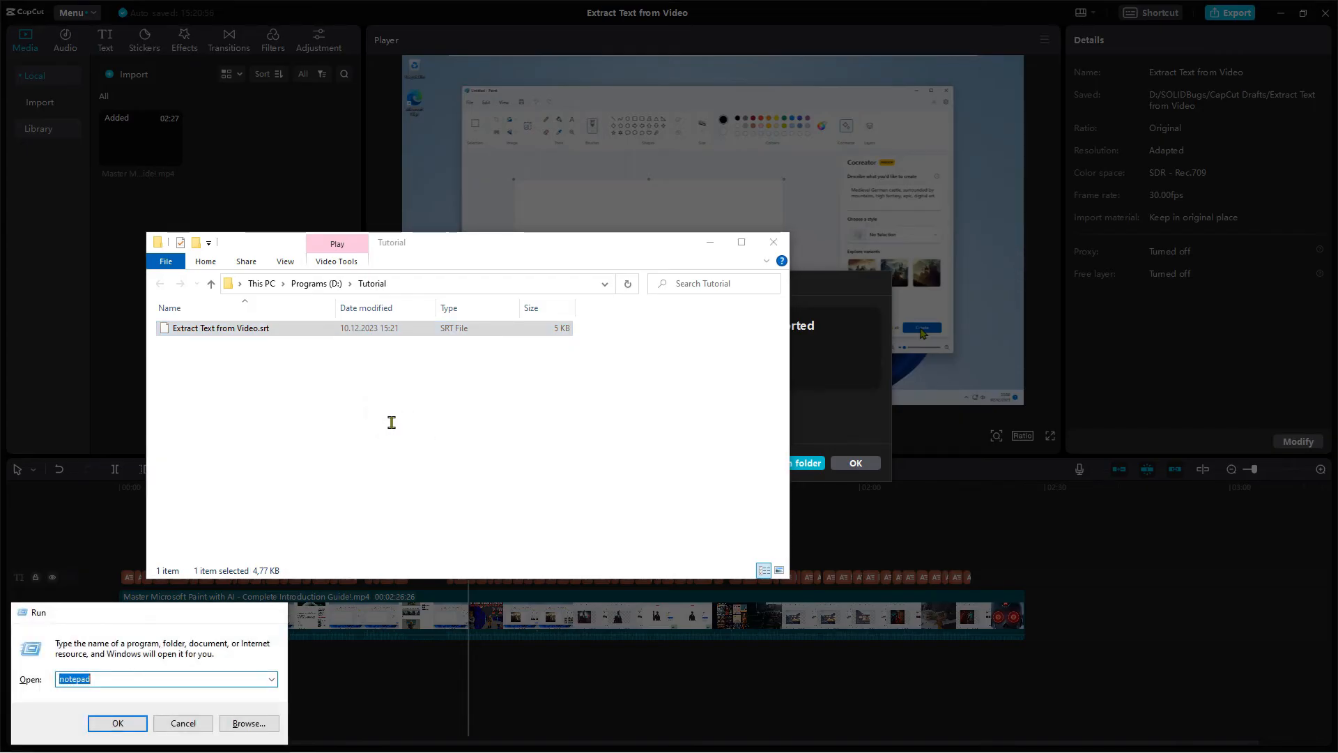
click(117, 722)
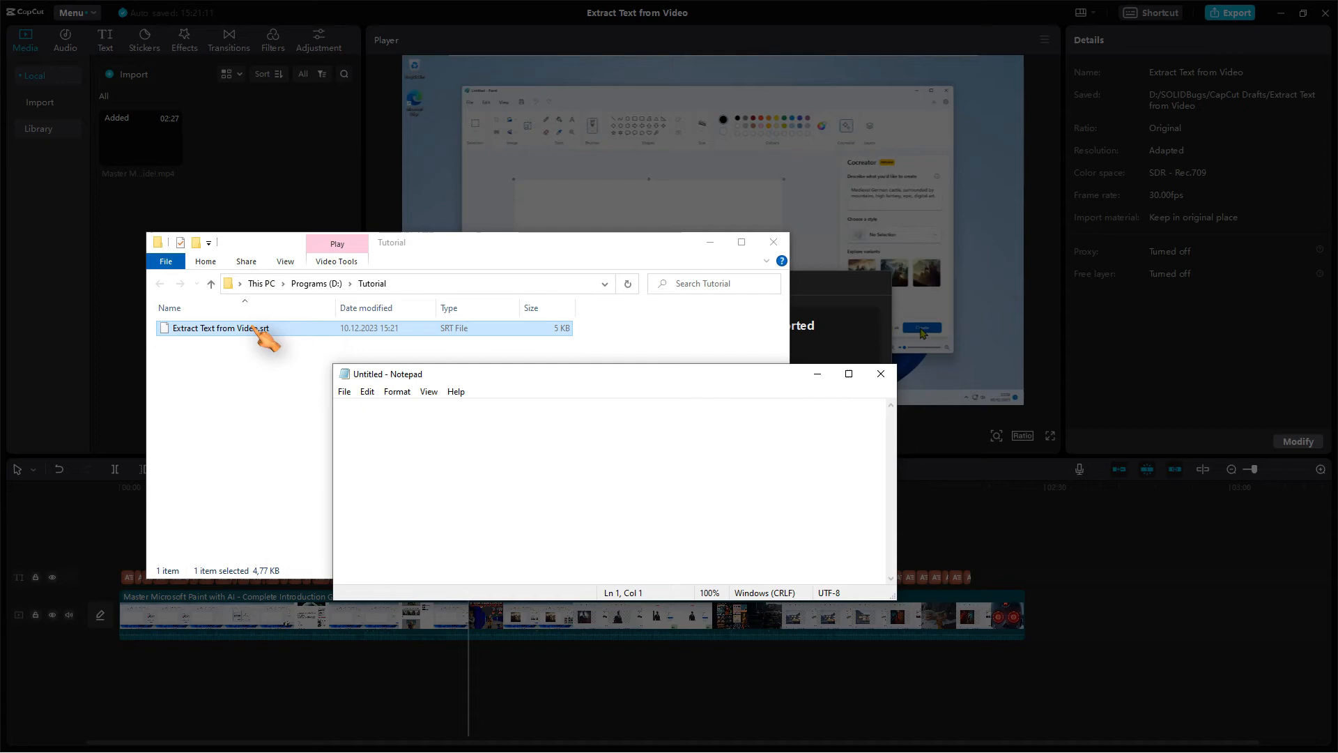
- Open Extract Text from Video.srt in a maximized Notepad and scroll the subtitles
double_click(220, 327)
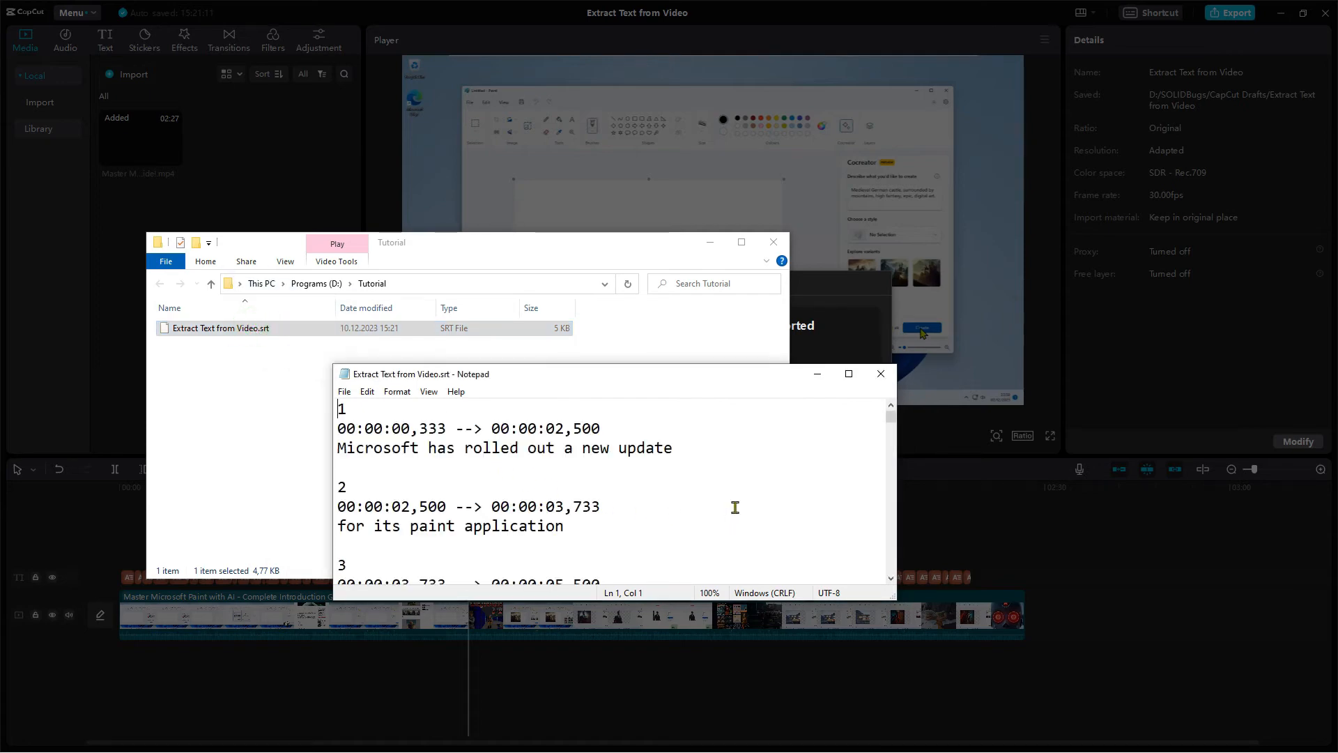
click(847, 374)
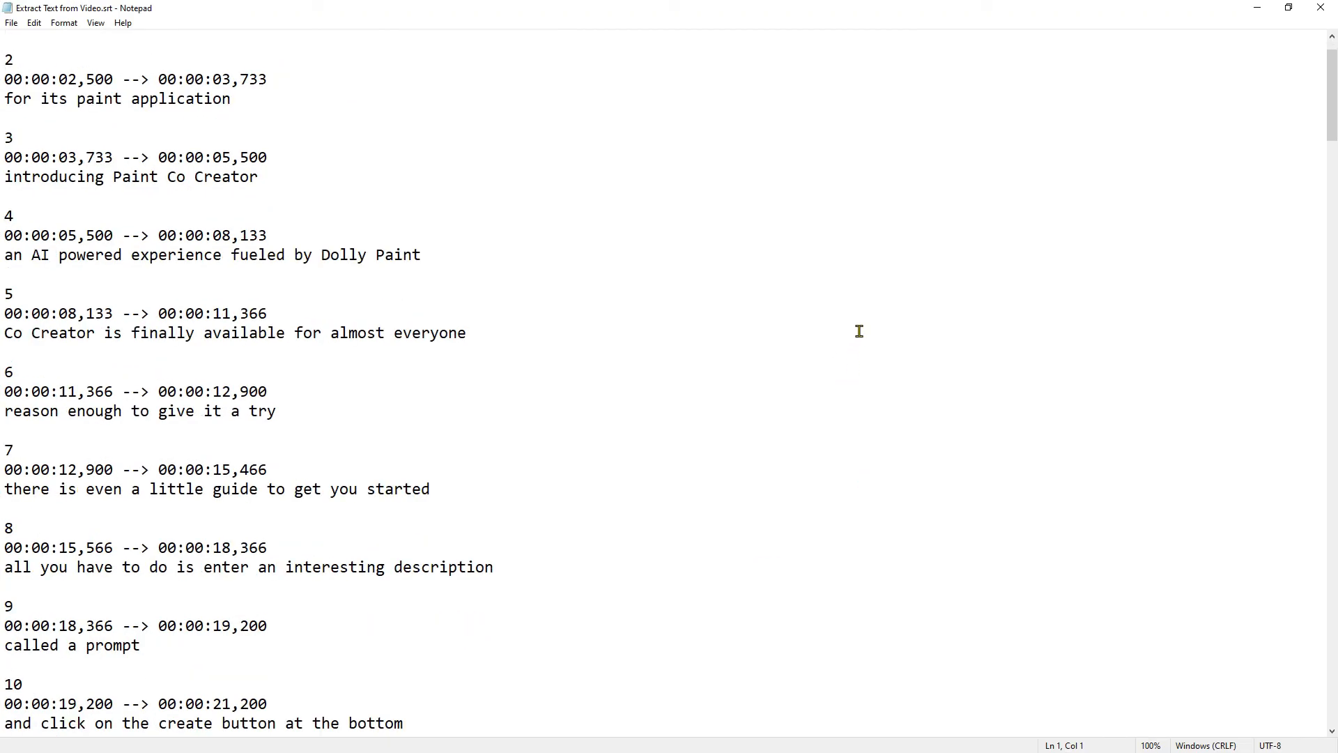
scroll(down, 3)
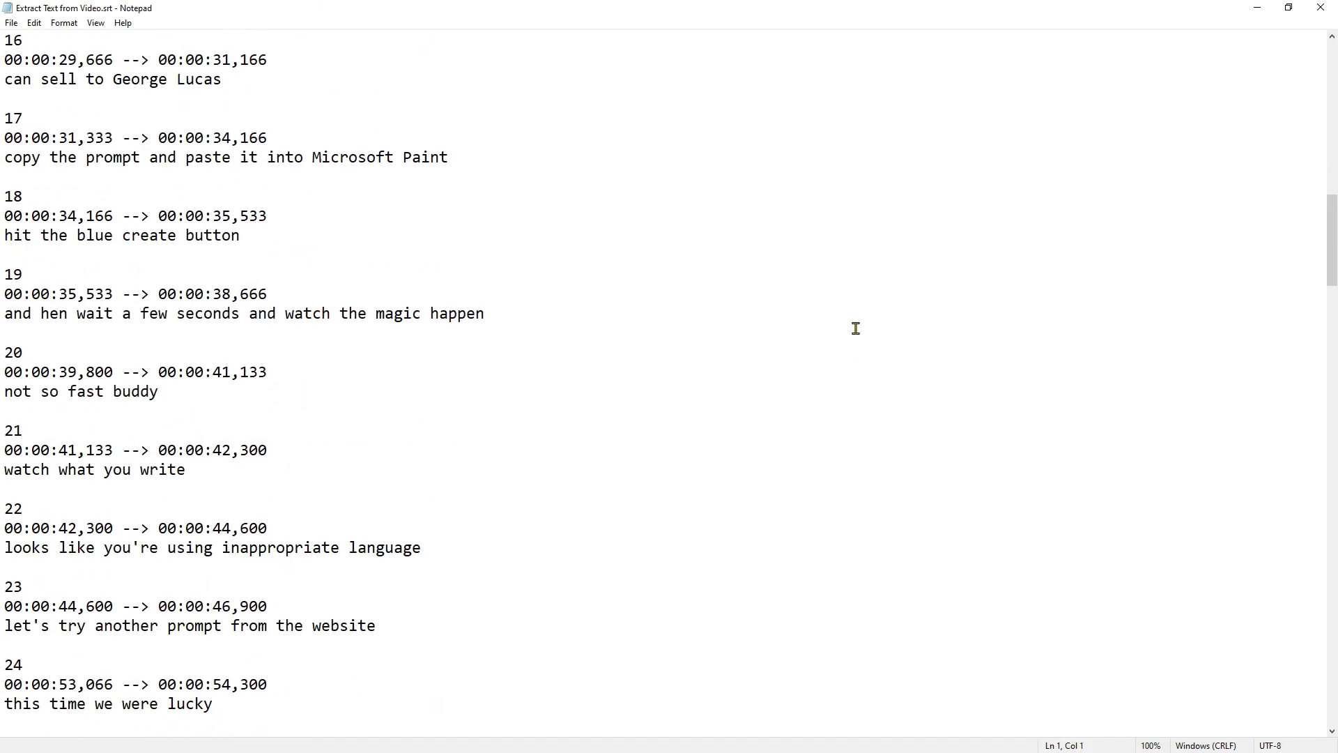